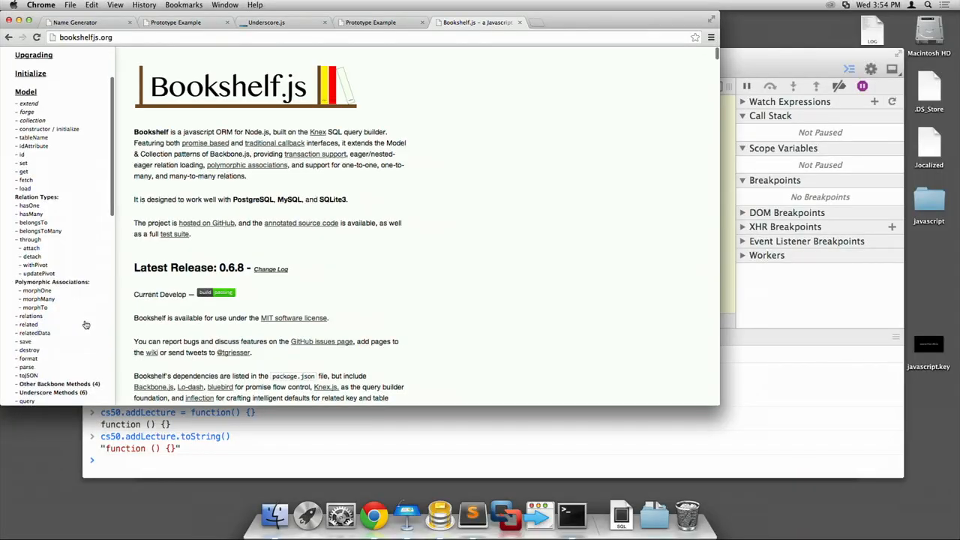
Step: Scroll past the model set, get and fetch entries to reach the hasOne relation docs
scroll("up", 3)
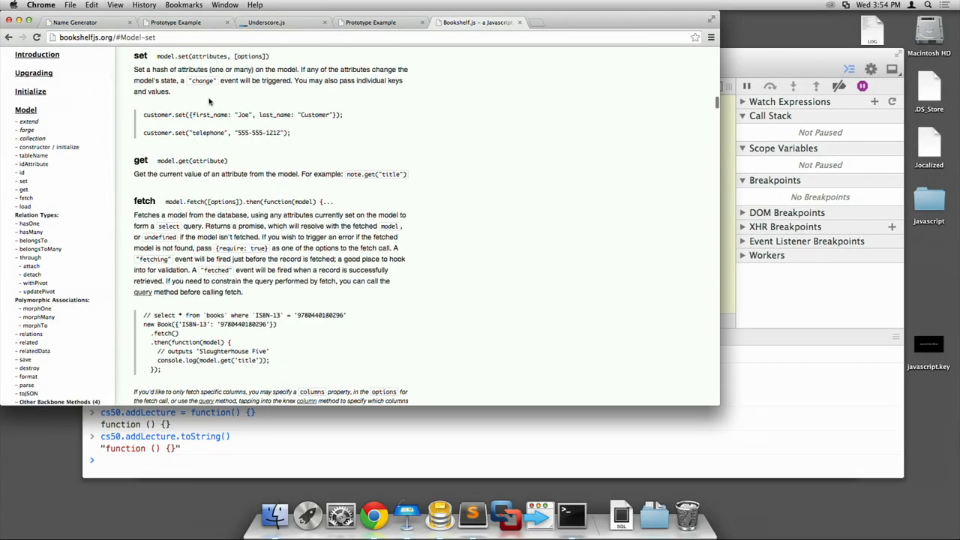
scroll("up", 3)
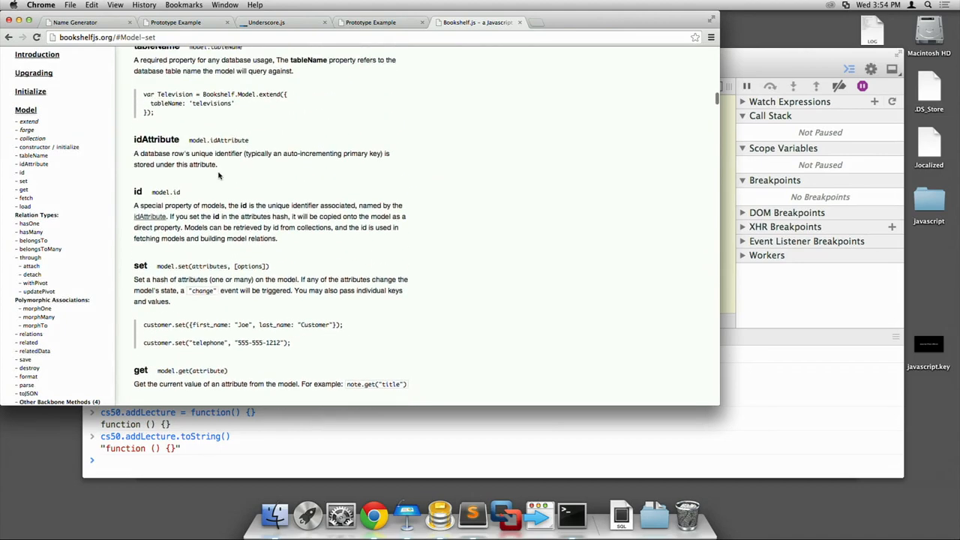
scroll("down", 3)
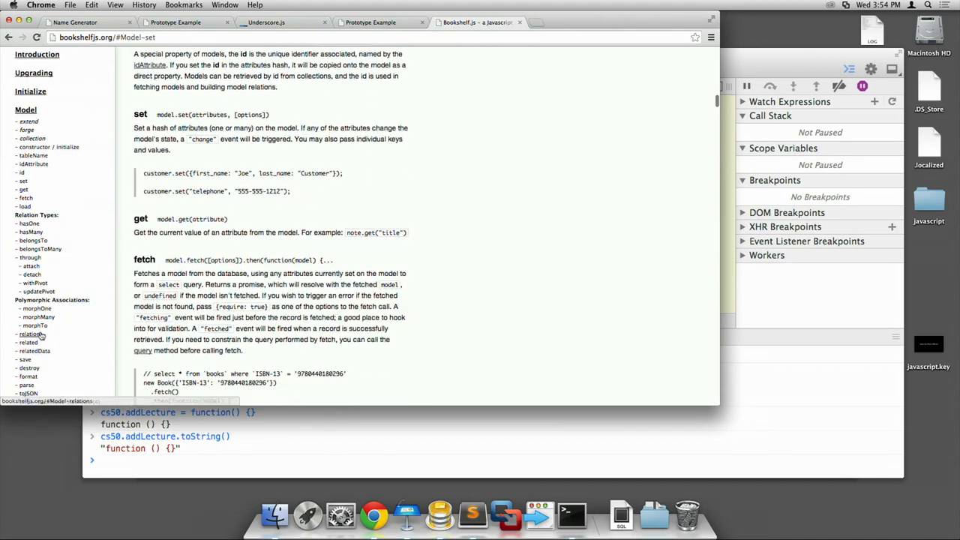
scroll("down", 3)
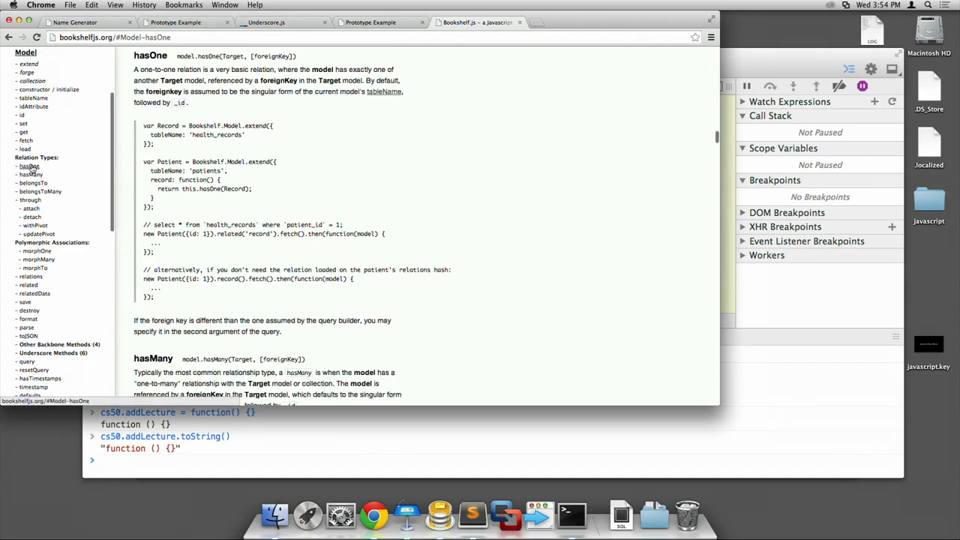
Step: Scroll on through the hasMany, belongsTo and belongsToMany relation docs
scroll("down", 3)
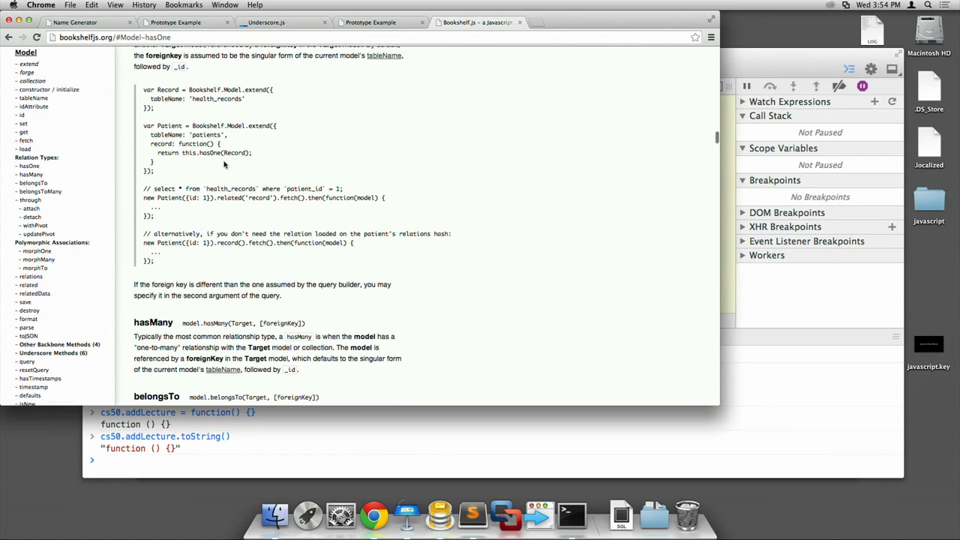
mouse_move(197, 160)
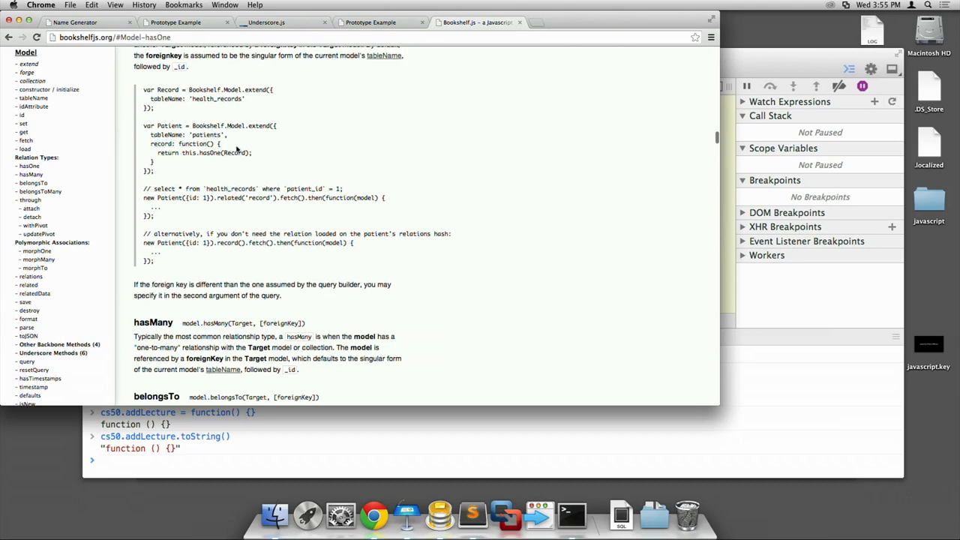
mouse_move(195, 98)
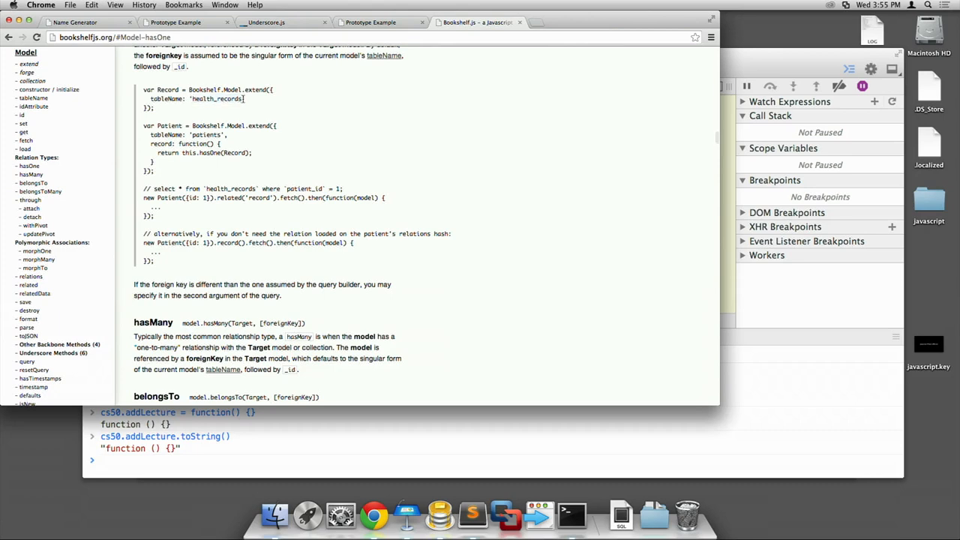
scroll("down", 3)
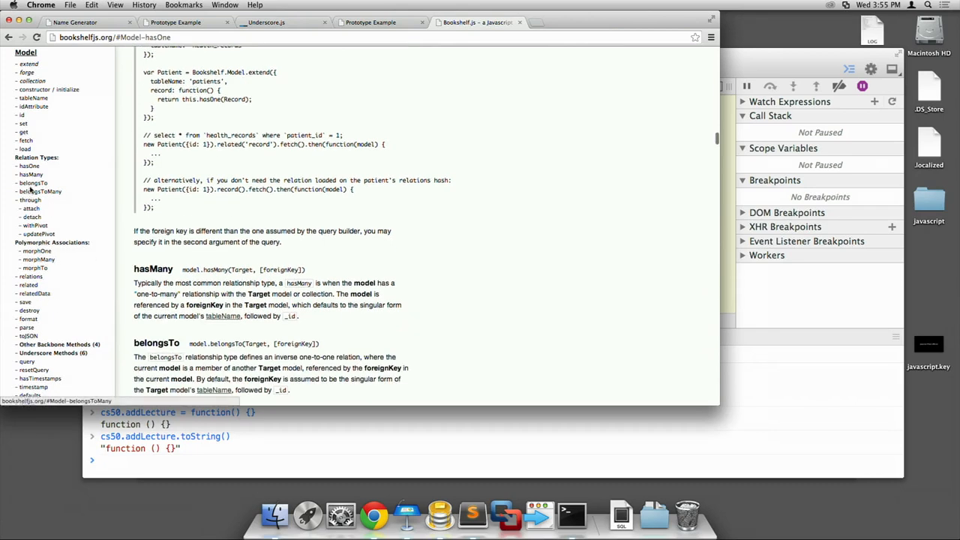
scroll("down", 3)
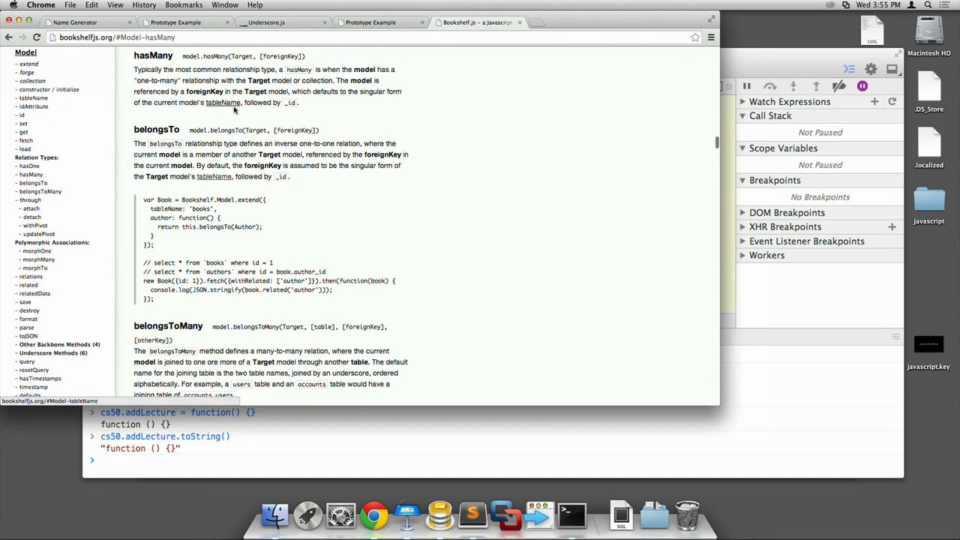
scroll("down", 3)
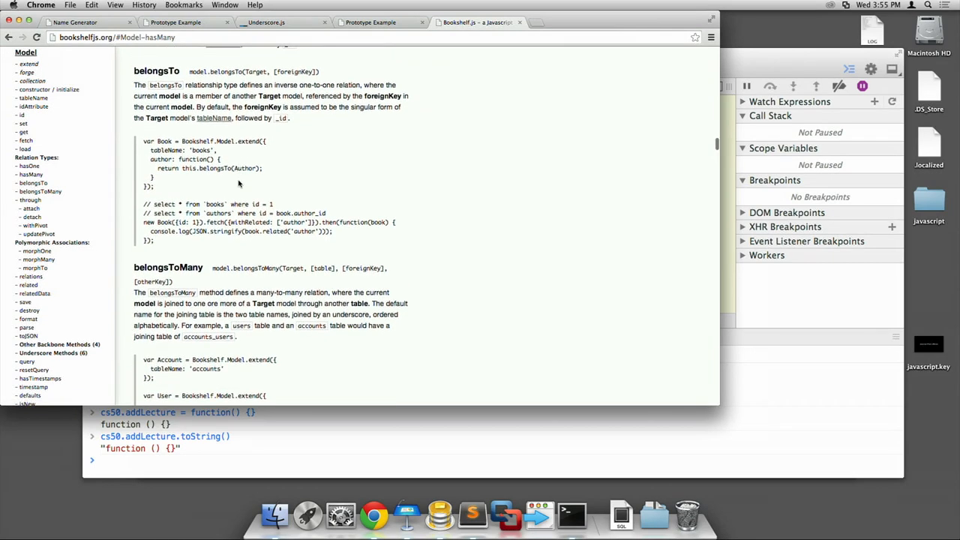
mouse_move(369, 159)
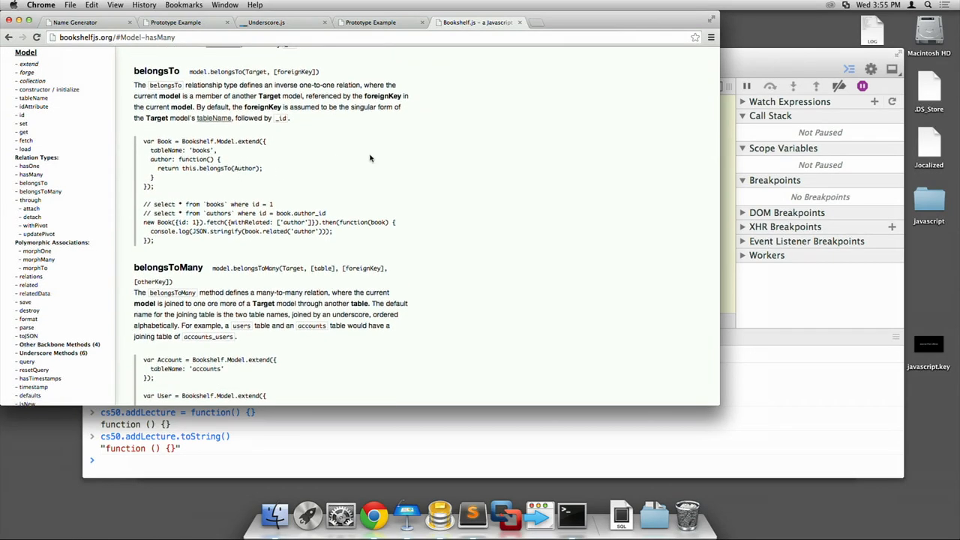
mouse_move(373, 168)
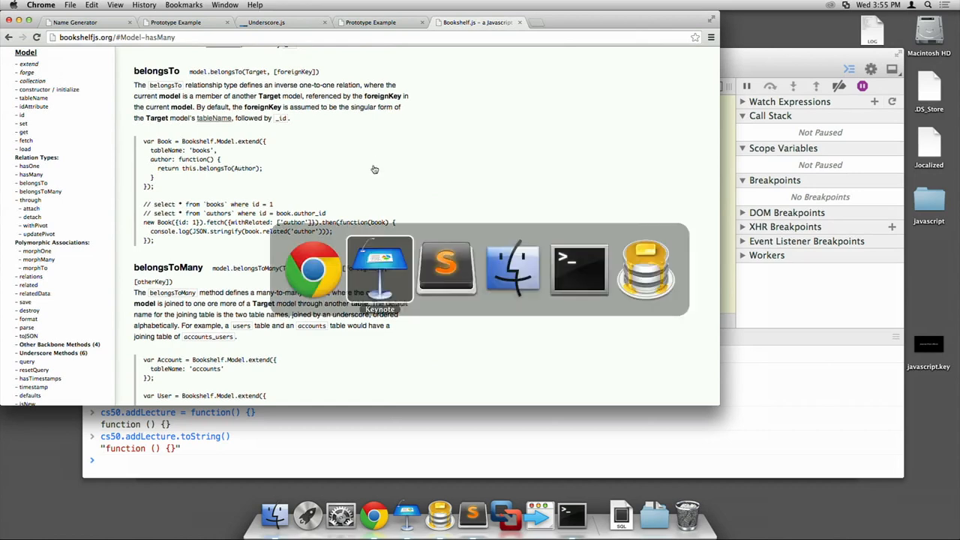
Step: Switch back to the Keynote slide on JavaScript arguments
left_click(378, 270)
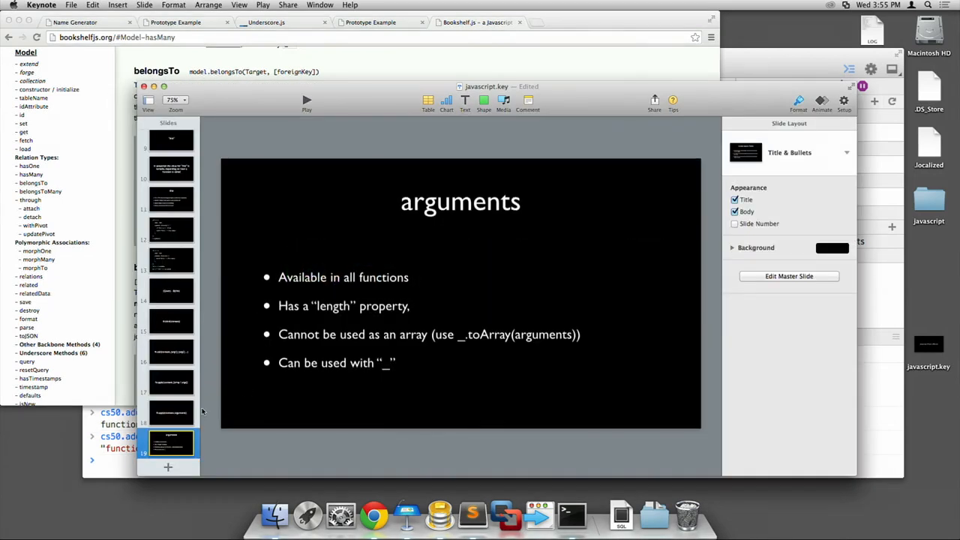